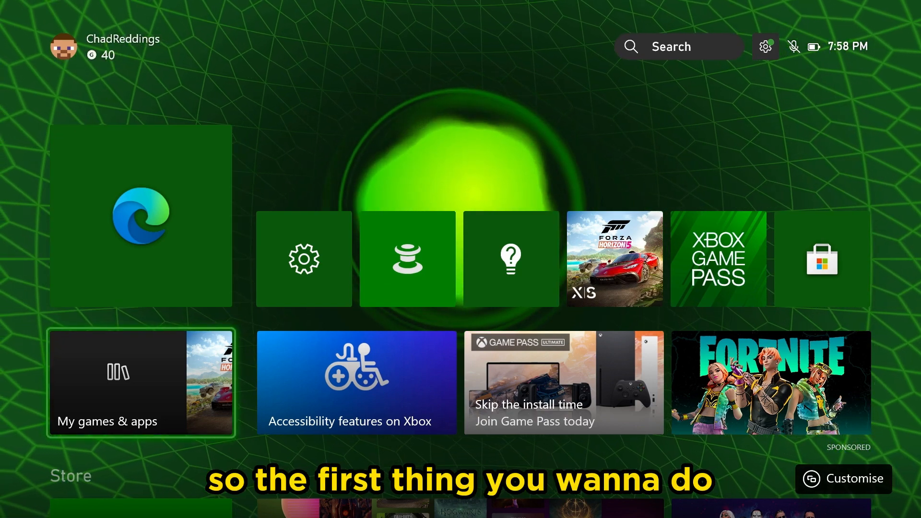
Launch Microsoft Edge from the Apps list in My games & apps
left_click(142, 382)
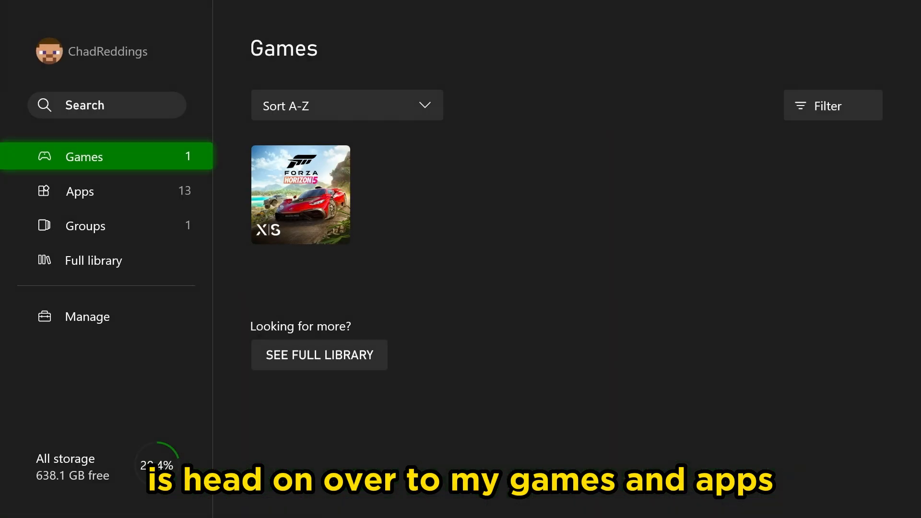
left_click(79, 191)
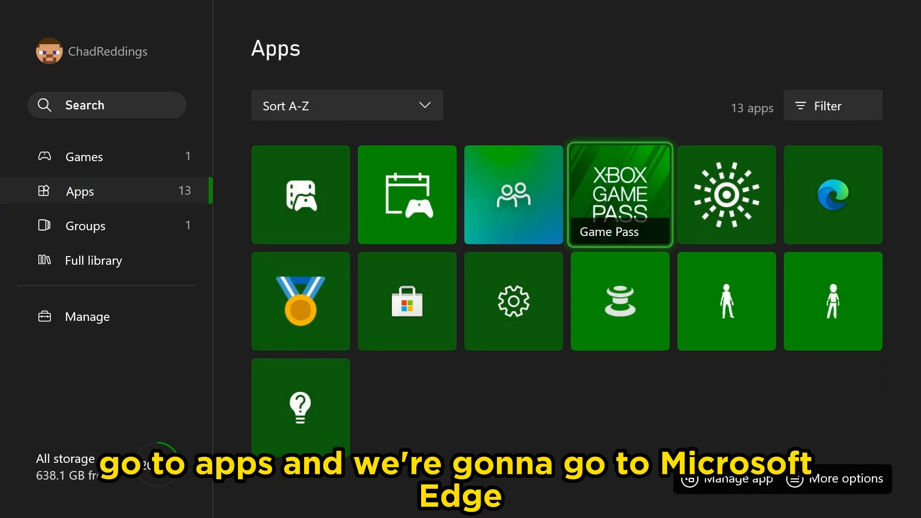
left_click(833, 195)
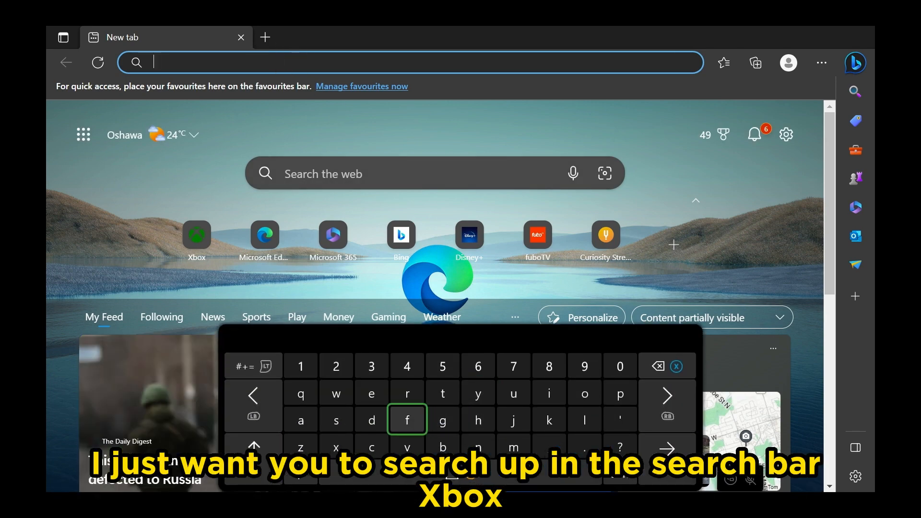
Search 'xbox' in the address bar and go to the xbox.com official site
type("xbox.com")
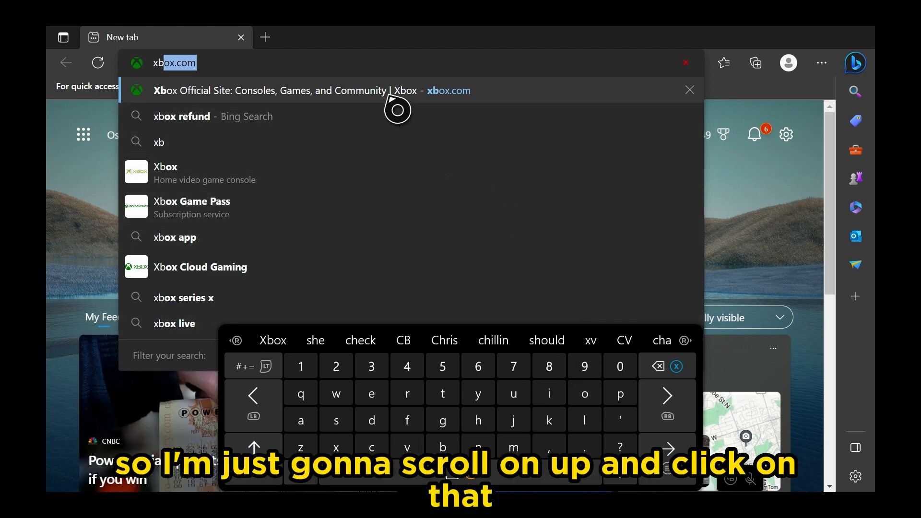
left_click(282, 91)
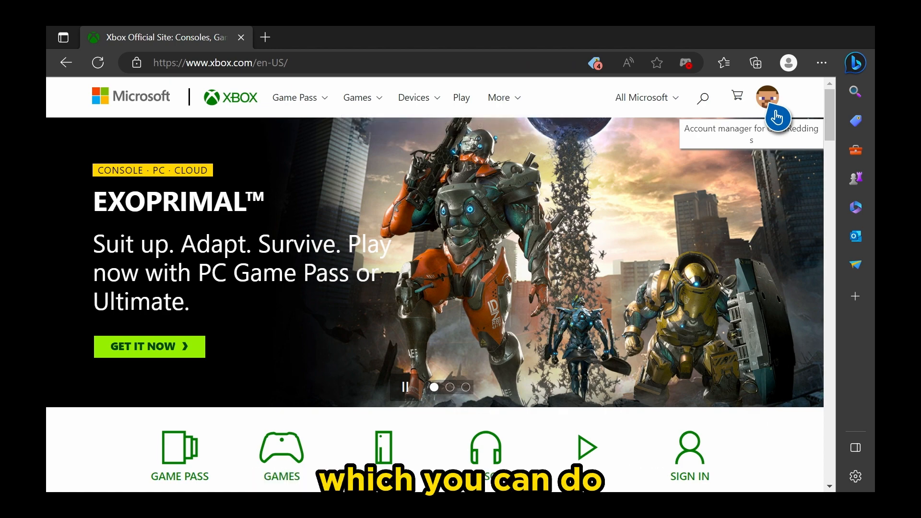
Go to My Microsoft account from the Xbox.com profile menu
left_click(768, 97)
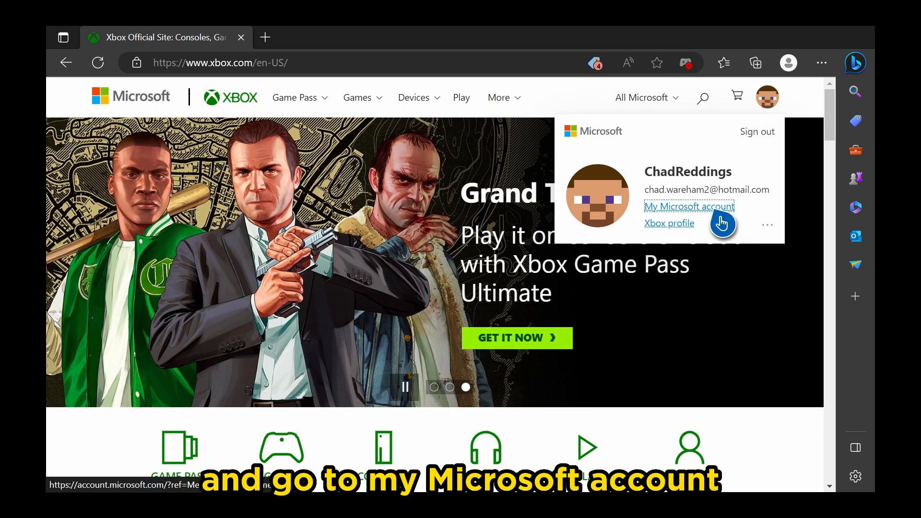
left_click(689, 206)
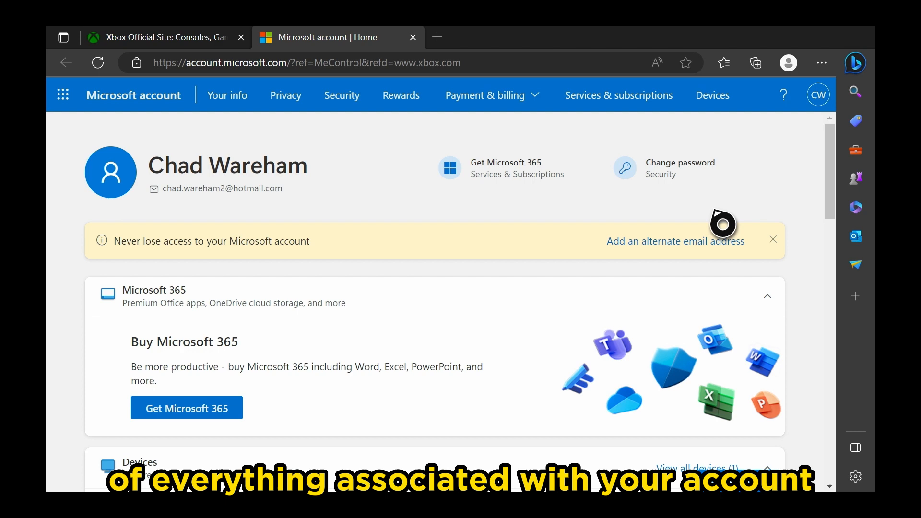
Choose Change password under Security, reaching the Verify your identity prompt with a text-code option
scroll("down", 3)
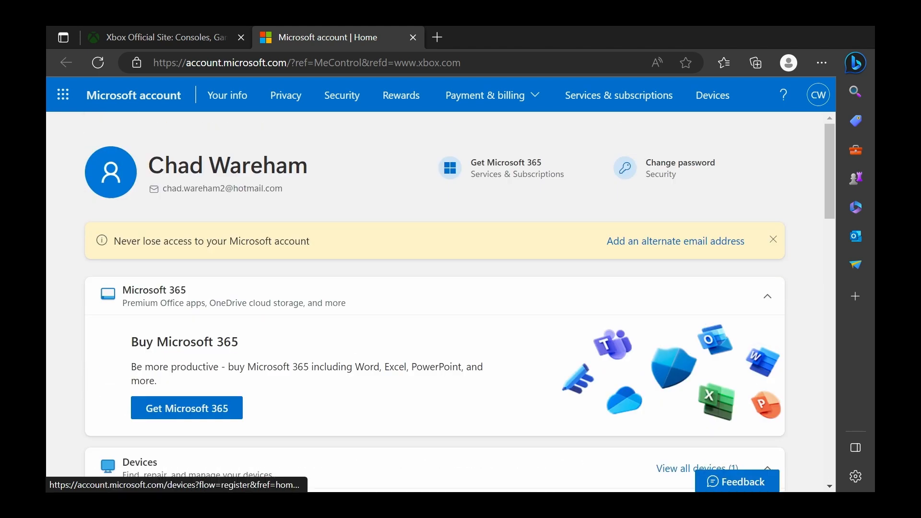
mouse_move(681, 163)
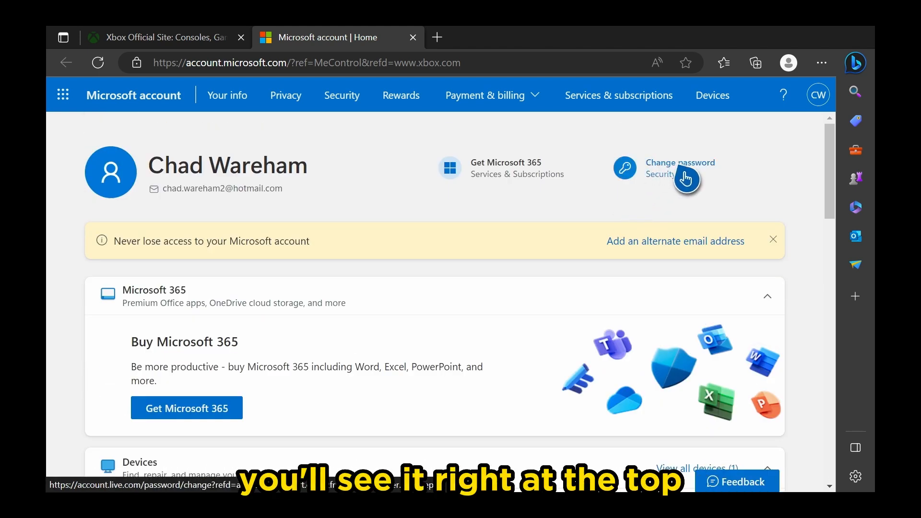
left_click(680, 167)
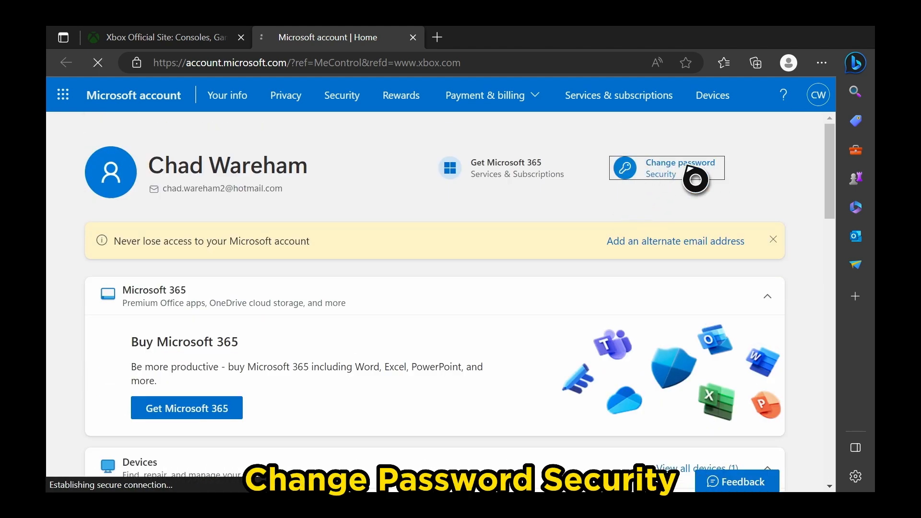
left_click(681, 167)
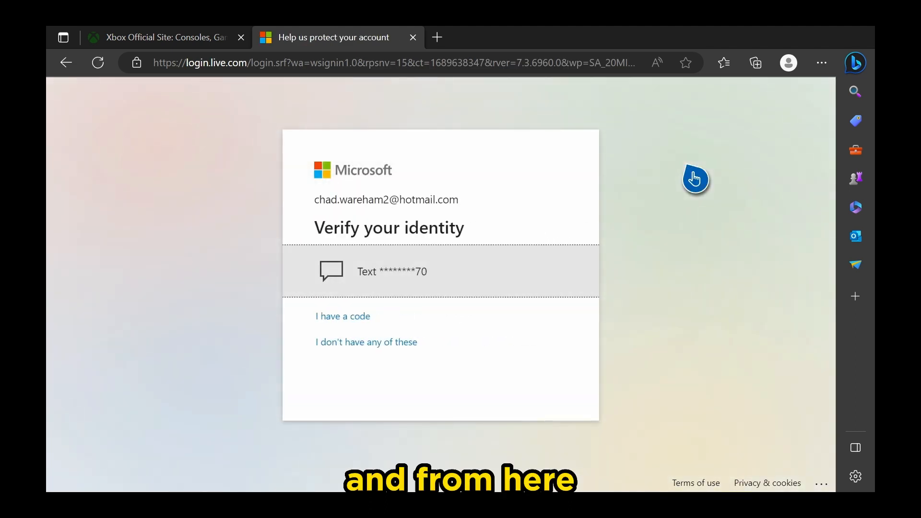